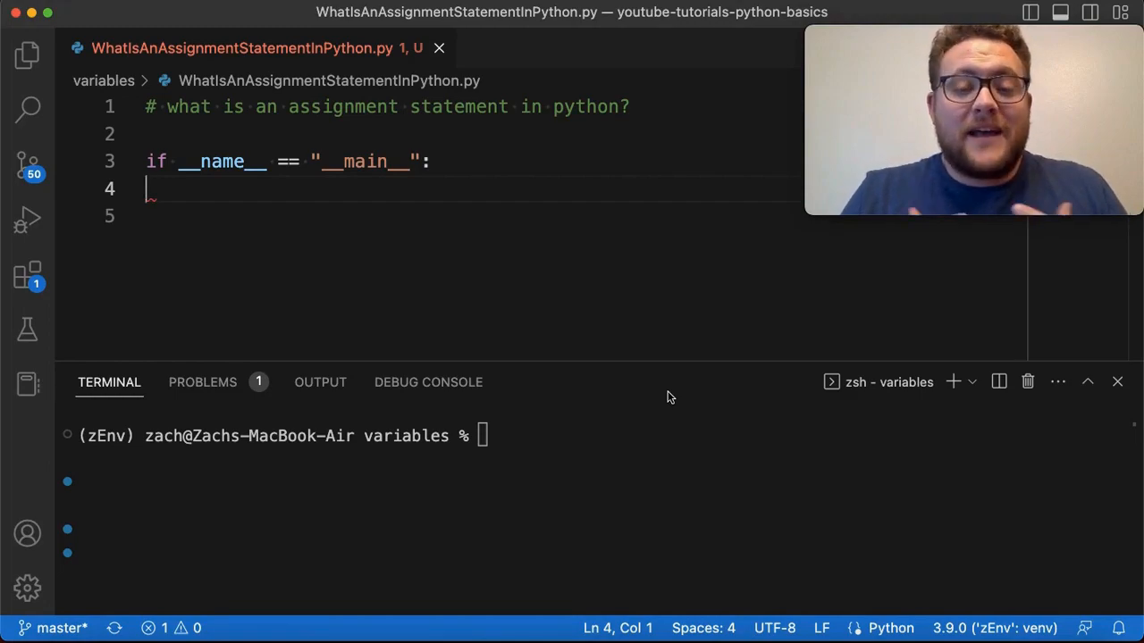
mouse_move(585, 290)
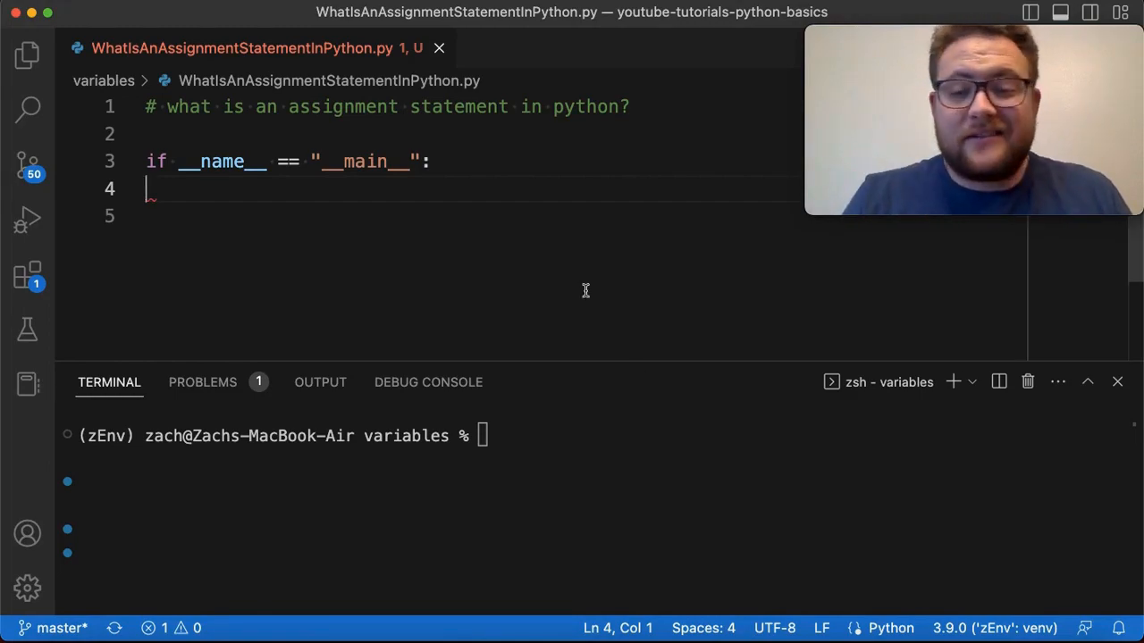
mouse_move(499, 184)
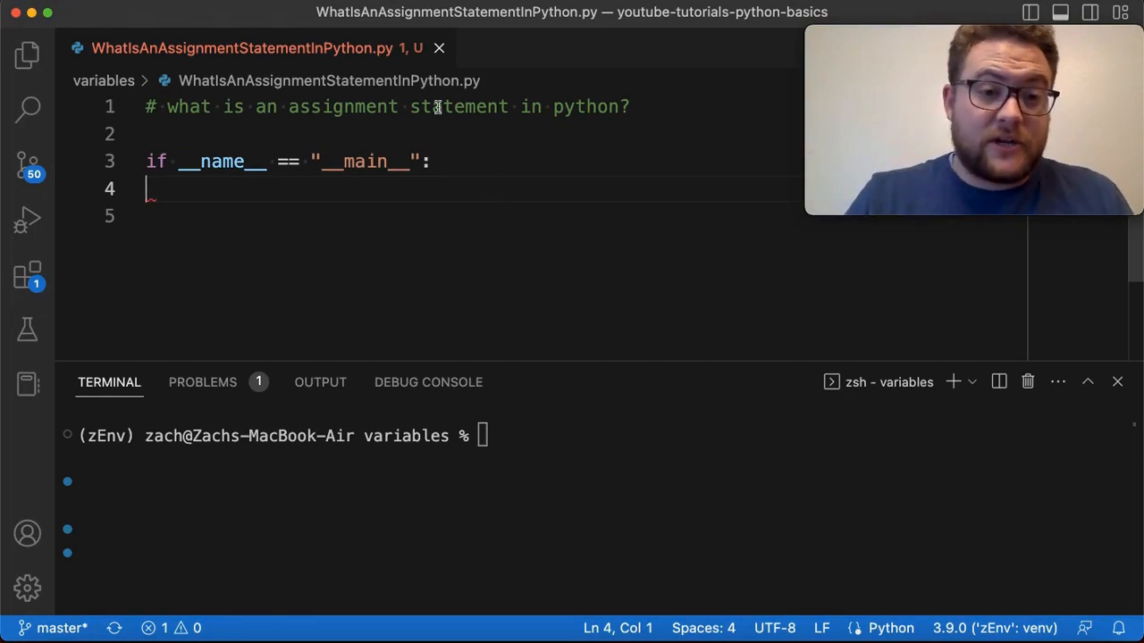
mouse_move(420, 103)
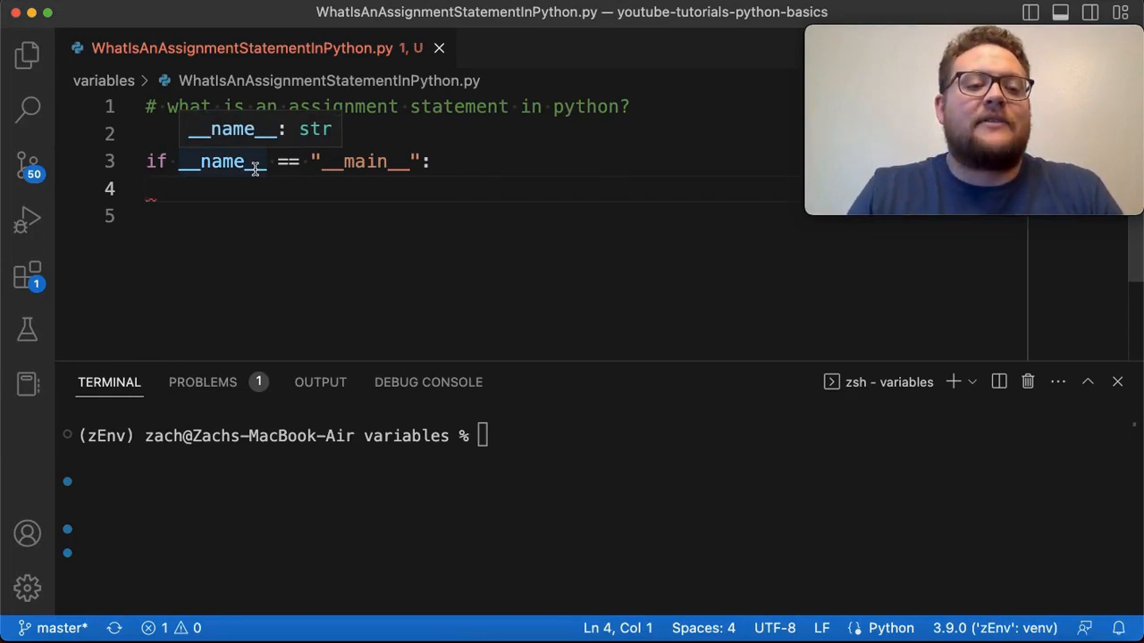
mouse_move(432, 245)
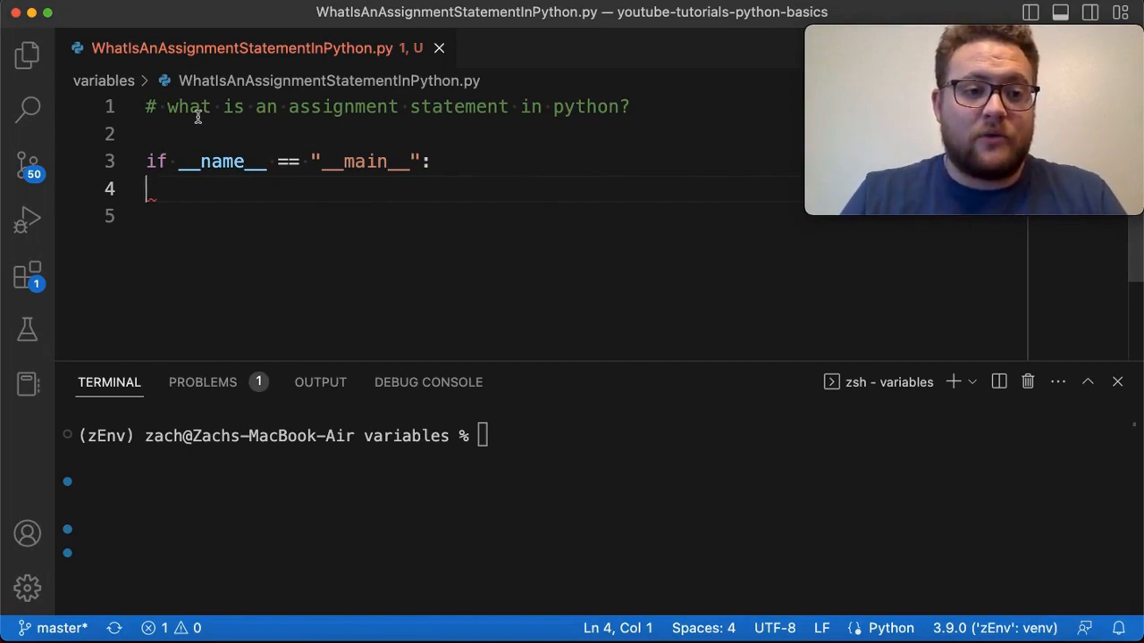
Step: Add bare 5 + 6 under the main guard, run the script (no output), then change it to print(5 + 6)
left_click(185, 106)
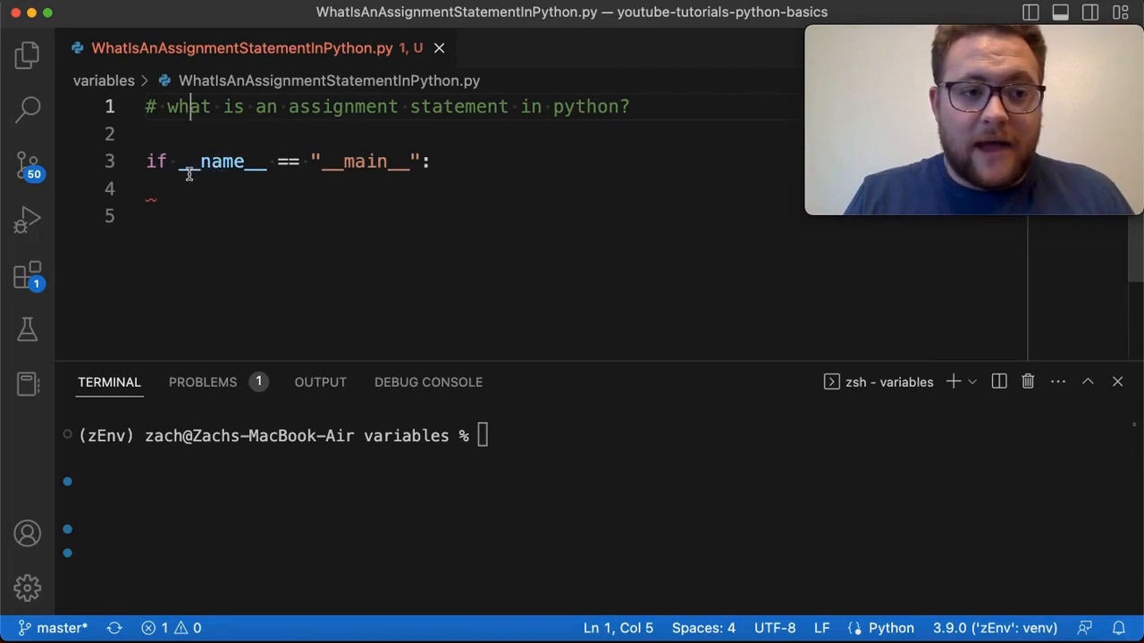
left_click_drag(146, 161, 422, 177)
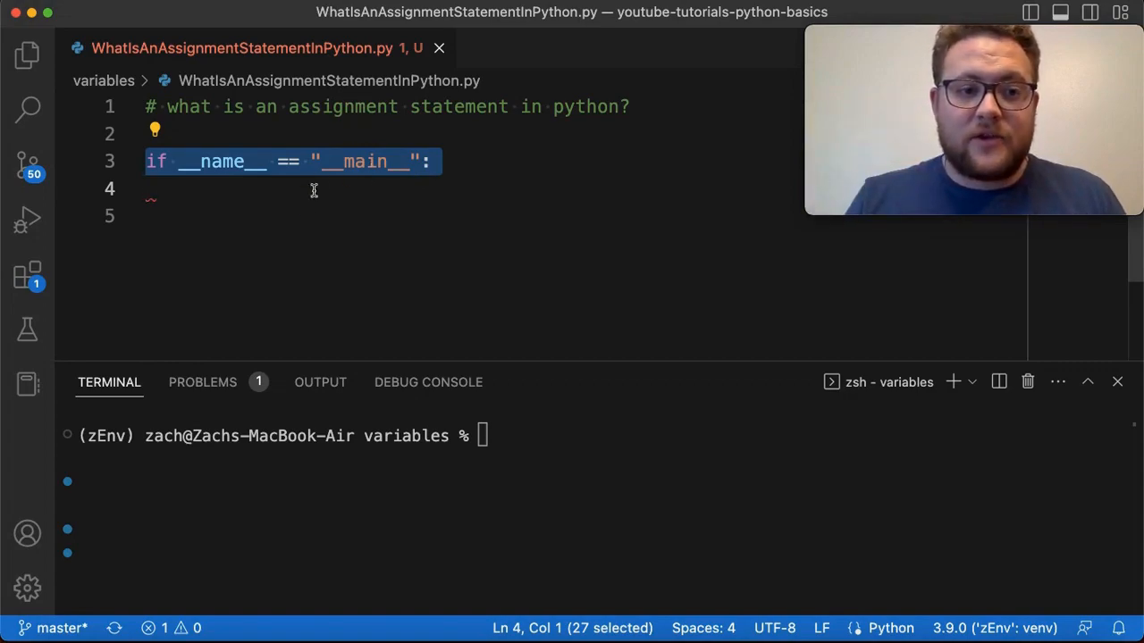
mouse_move(226, 183)
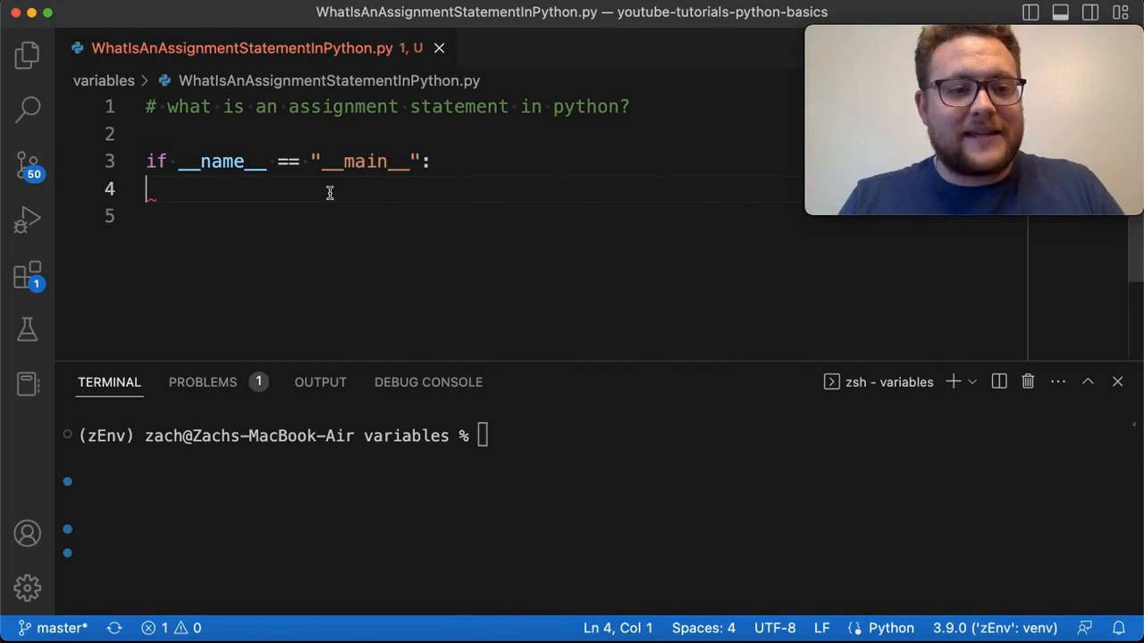
type("5")
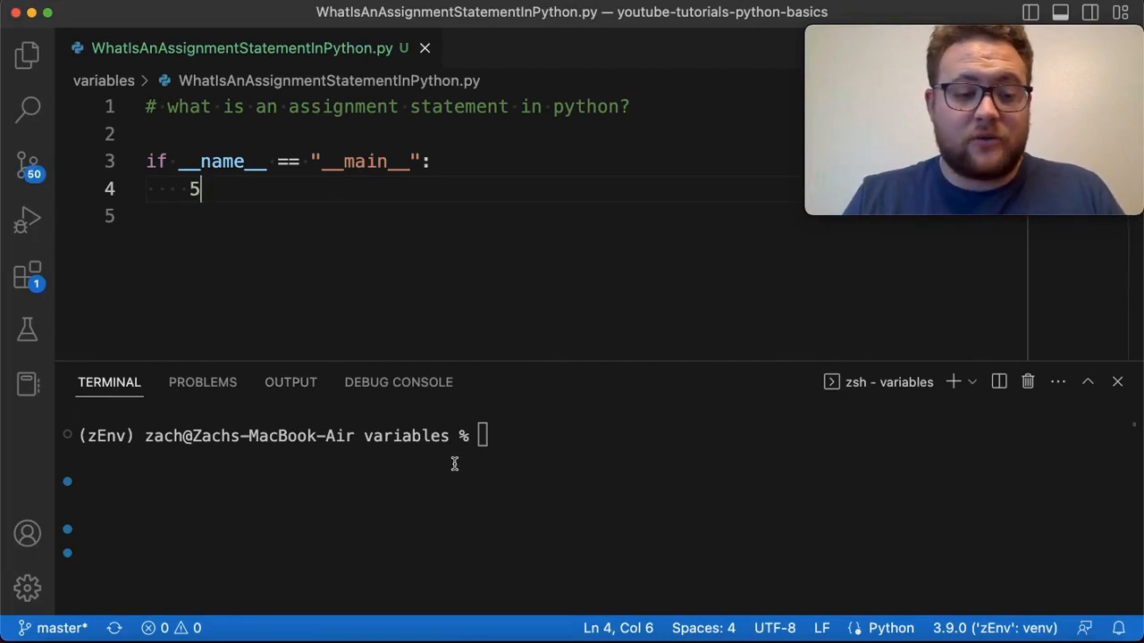
mouse_move(484, 467)
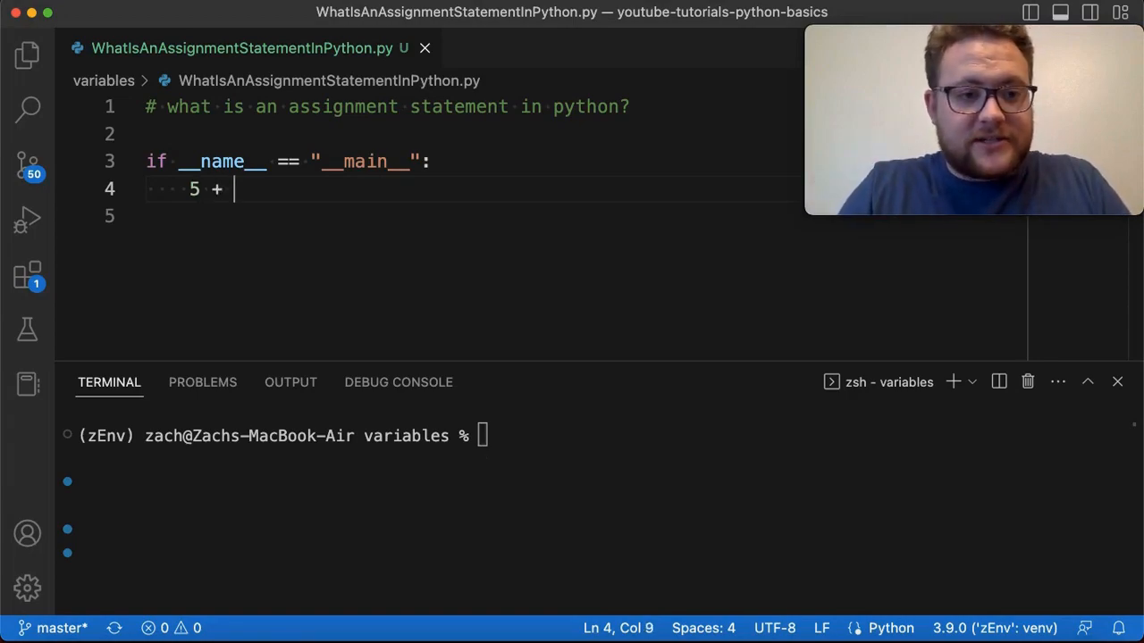
type("6")
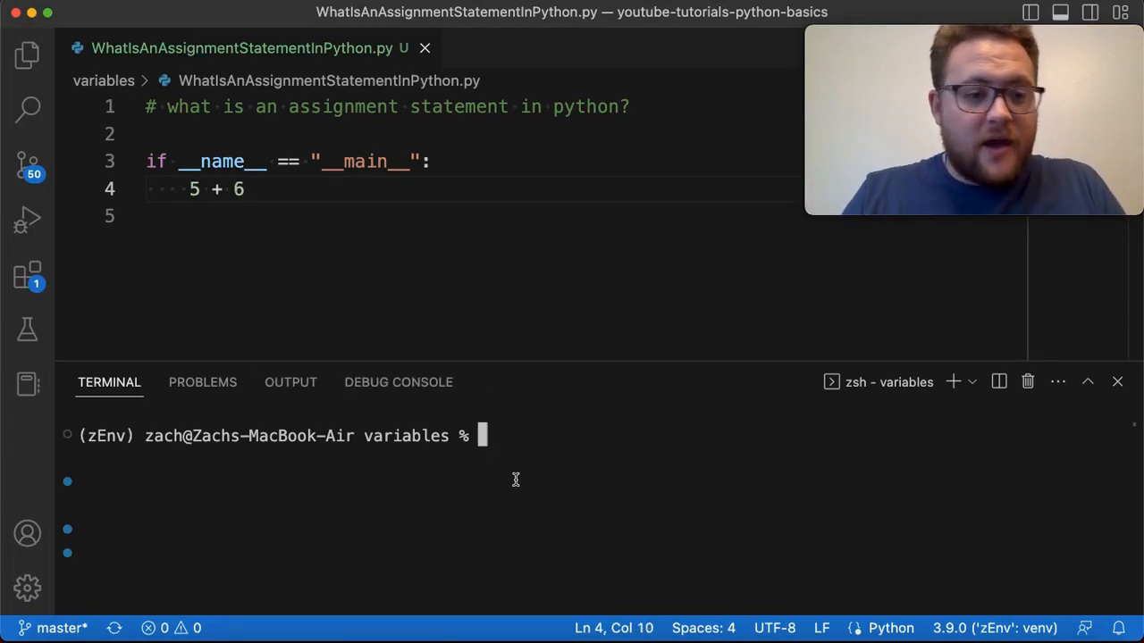
type("python WhatIsAnAssignmentStatementInPython.py")
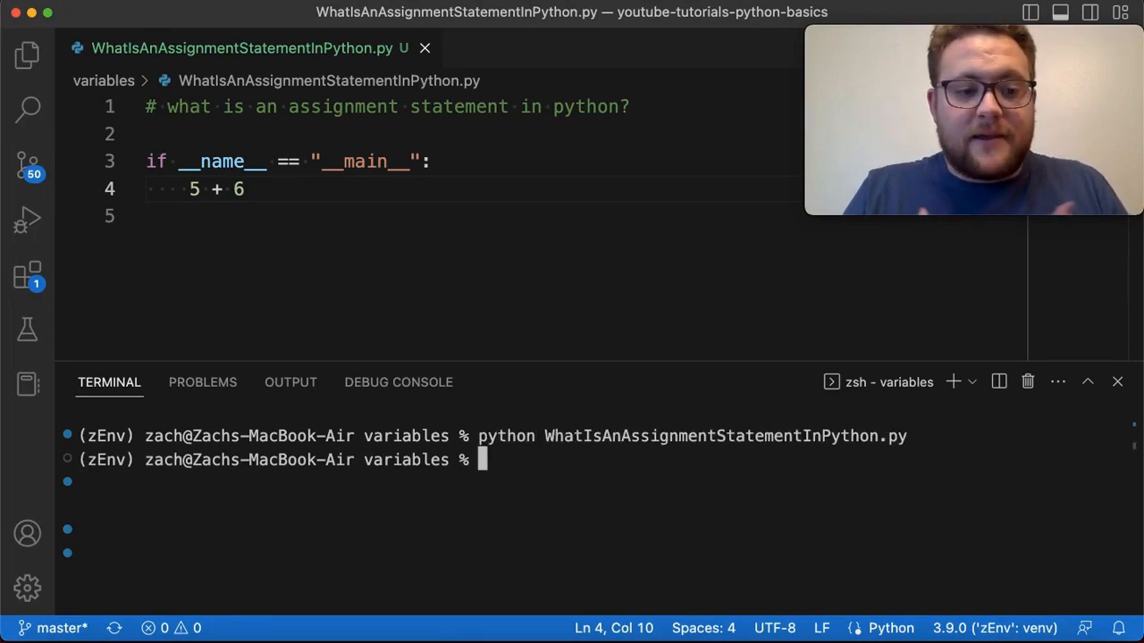
mouse_move(508, 600)
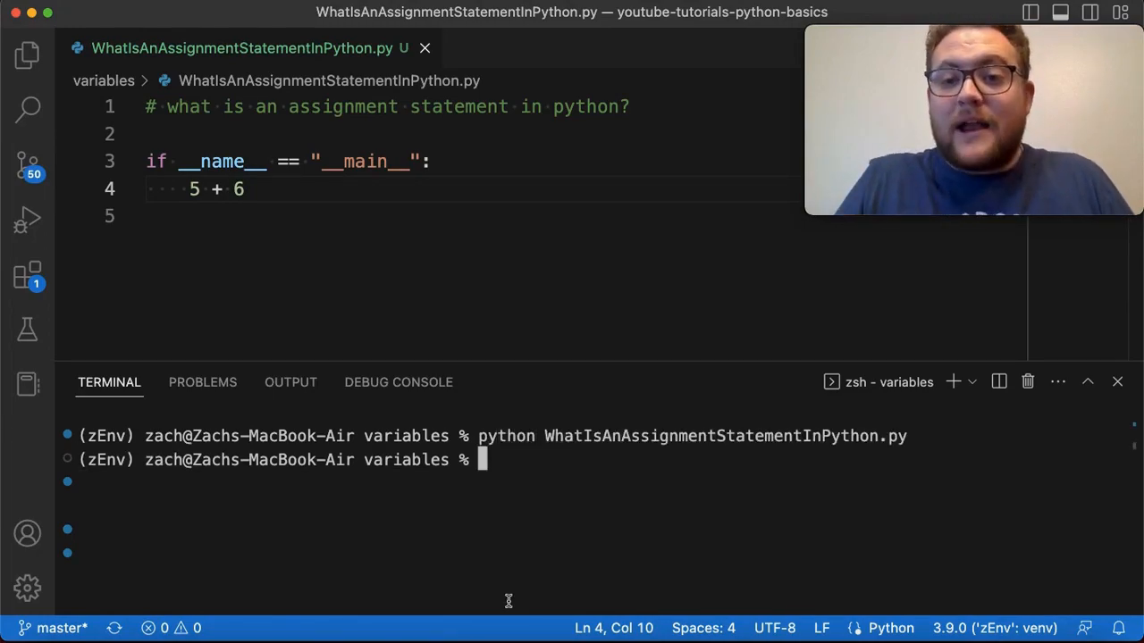
type("print(")
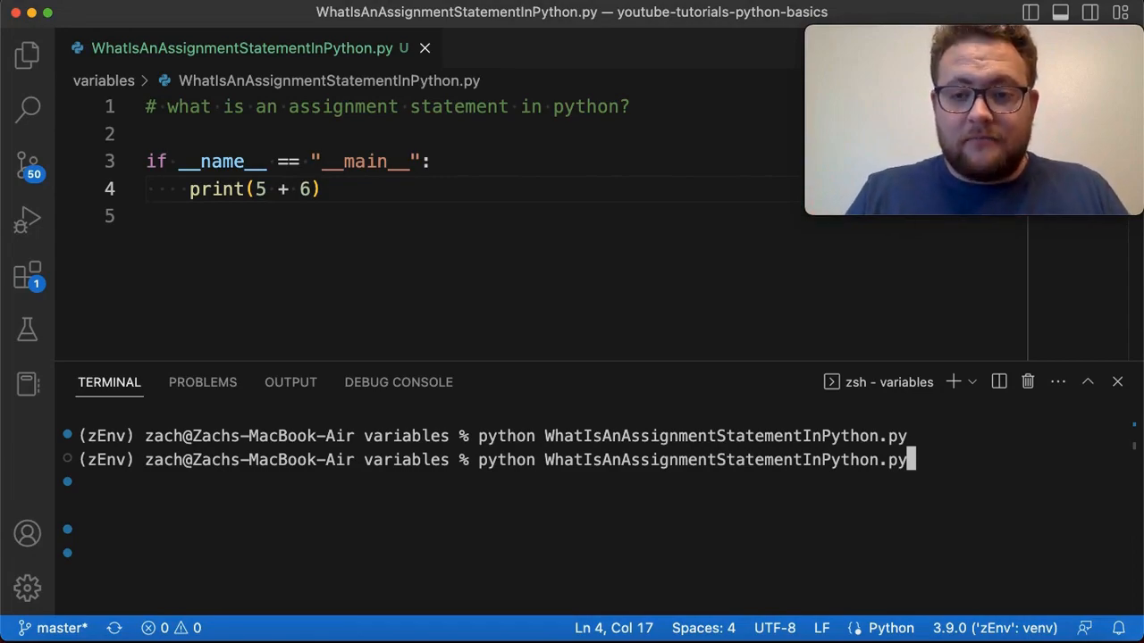
Step: Rerun the script to get 11 in the terminal, then add a new line below print(5 + 6)
key("Enter")
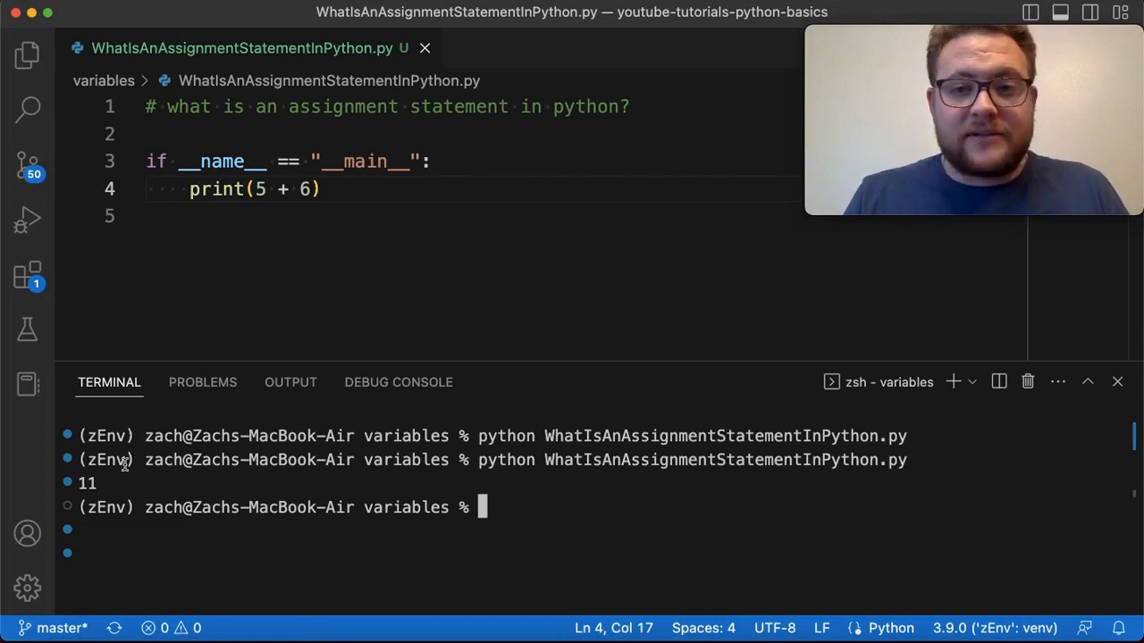
mouse_move(122, 398)
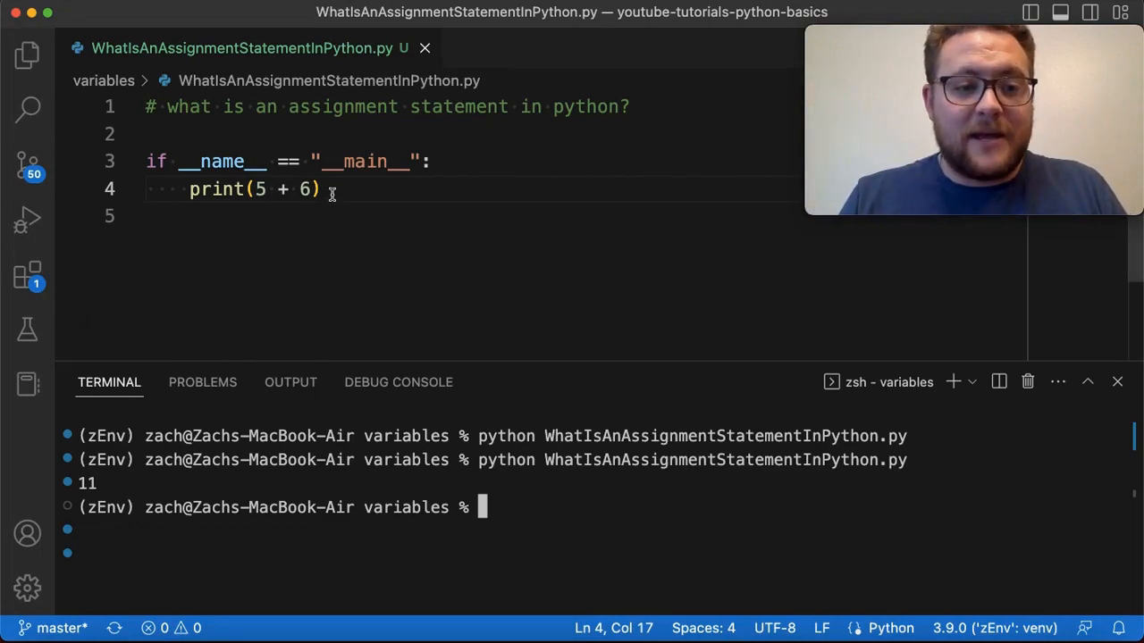
key("Enter")
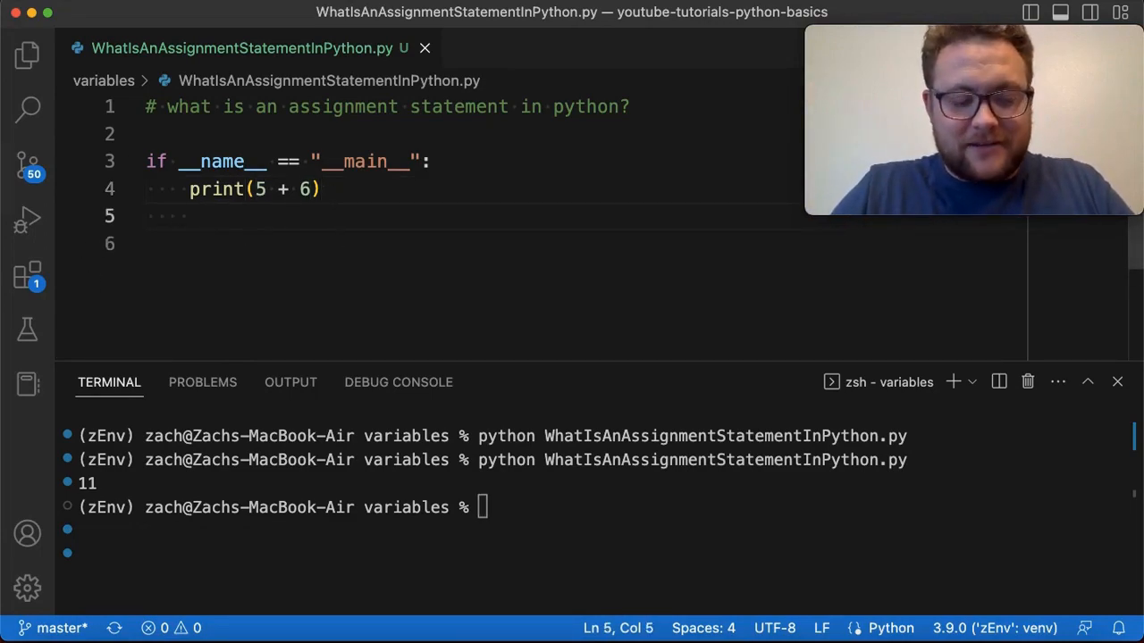
Step: Assign x = 5 + 6 and print(x), rerun to get 11, and highlight 5 + 6
type("x")
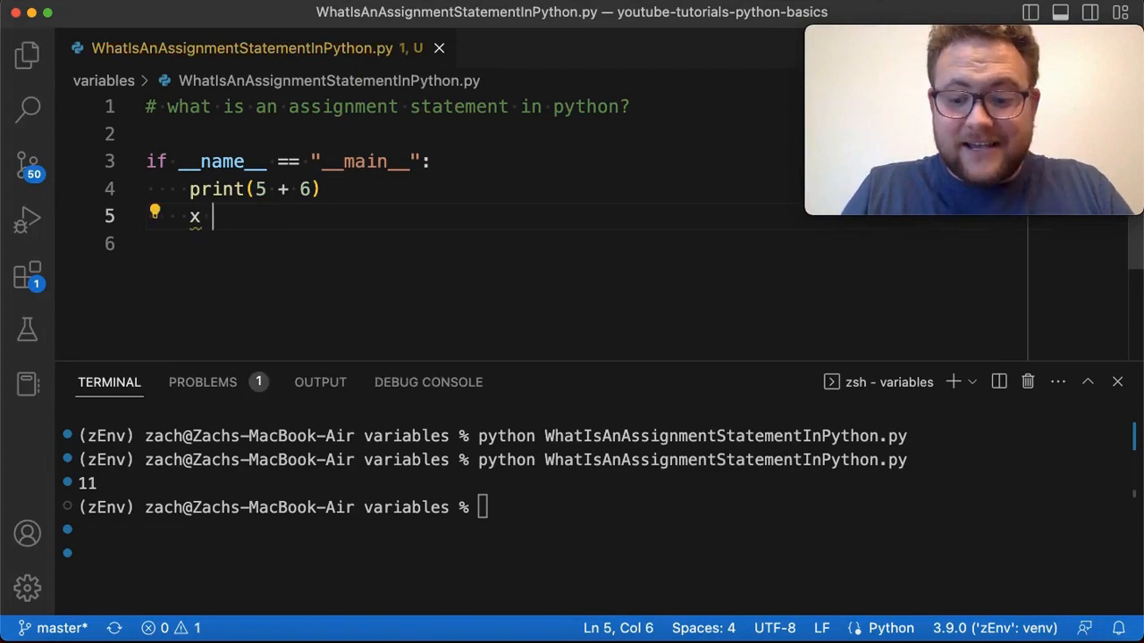
type("= 5 + 6")
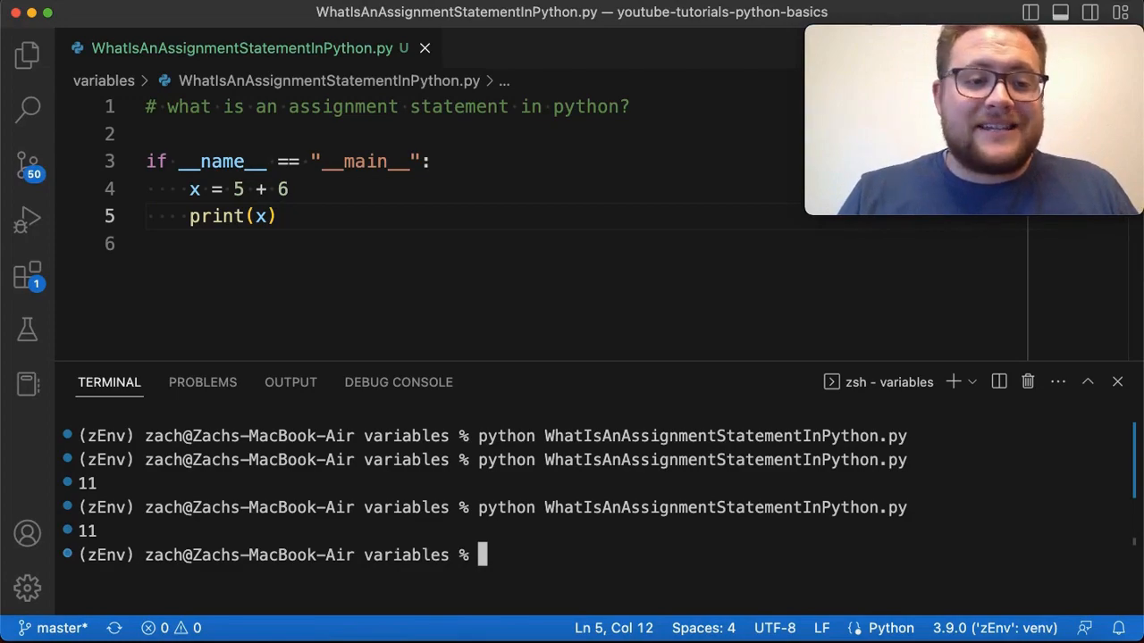
left_click_drag(234, 189, 288, 188)
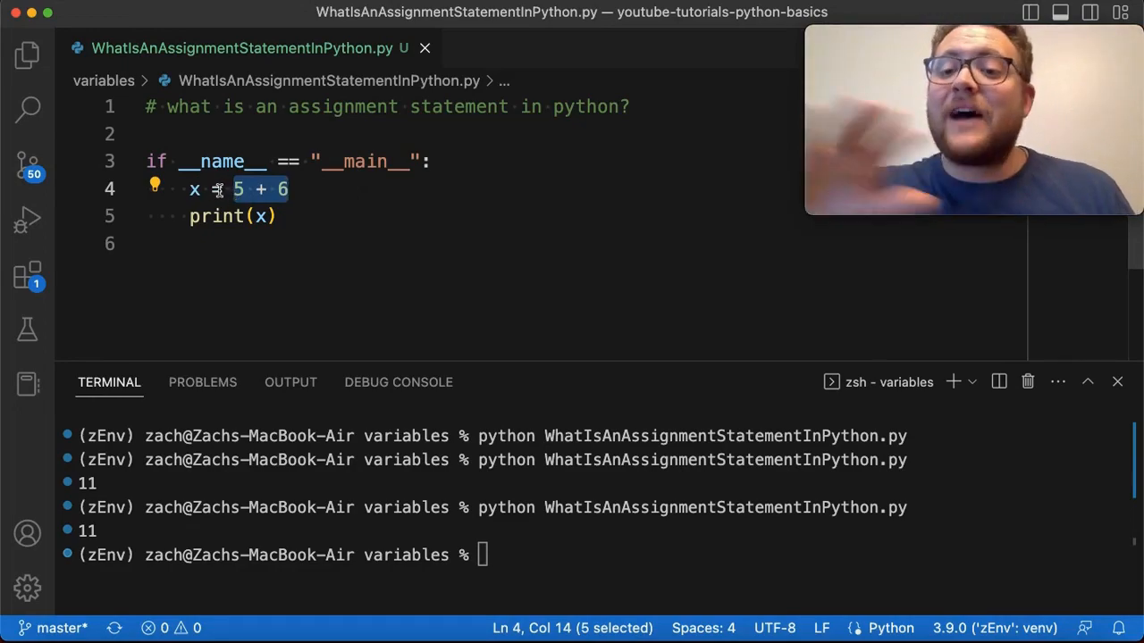
mouse_move(317, 174)
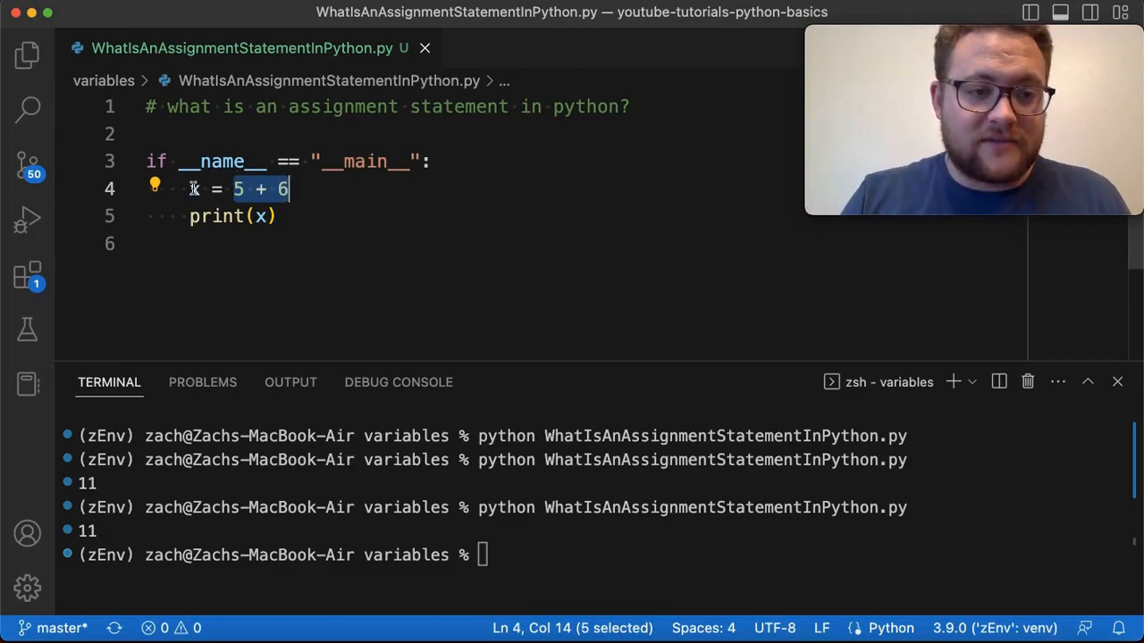
scroll("down", 3)
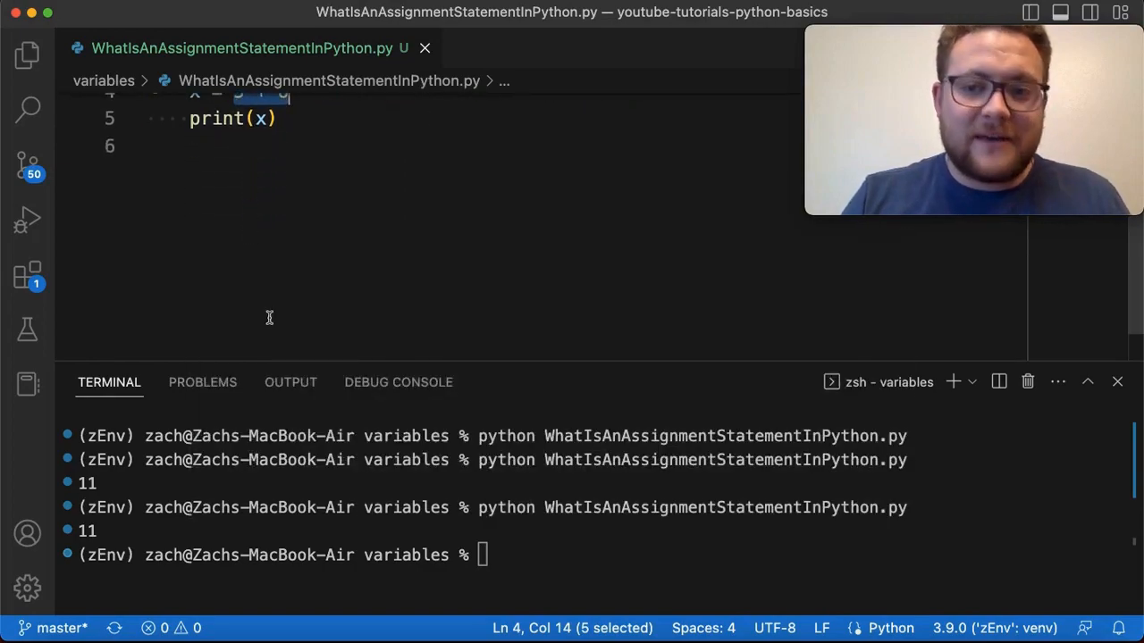
mouse_move(274, 332)
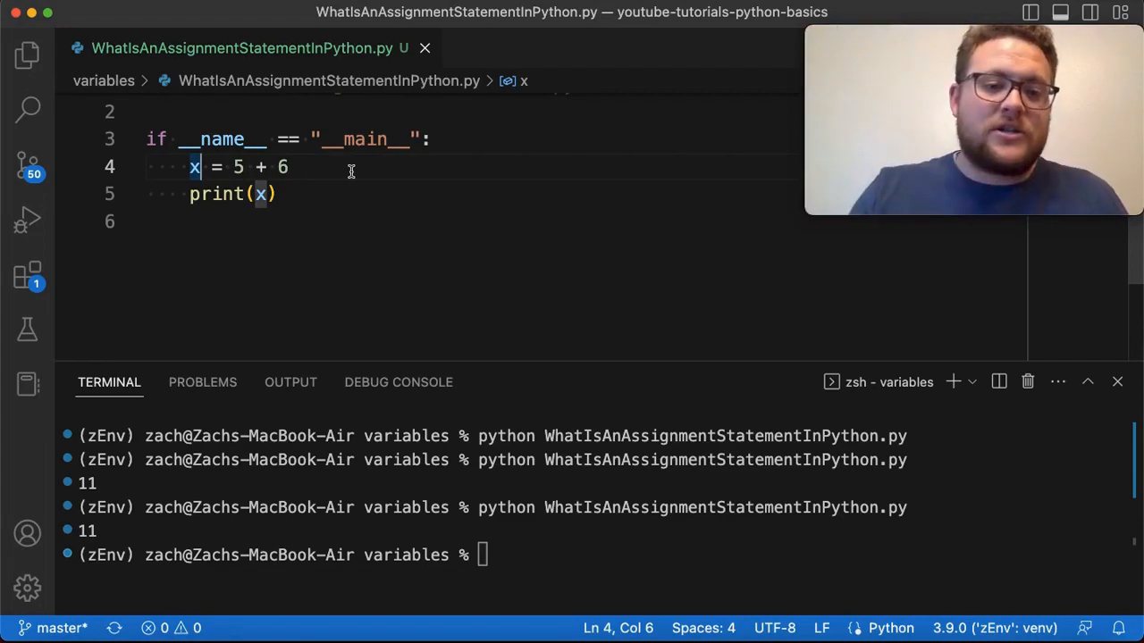
mouse_move(205, 172)
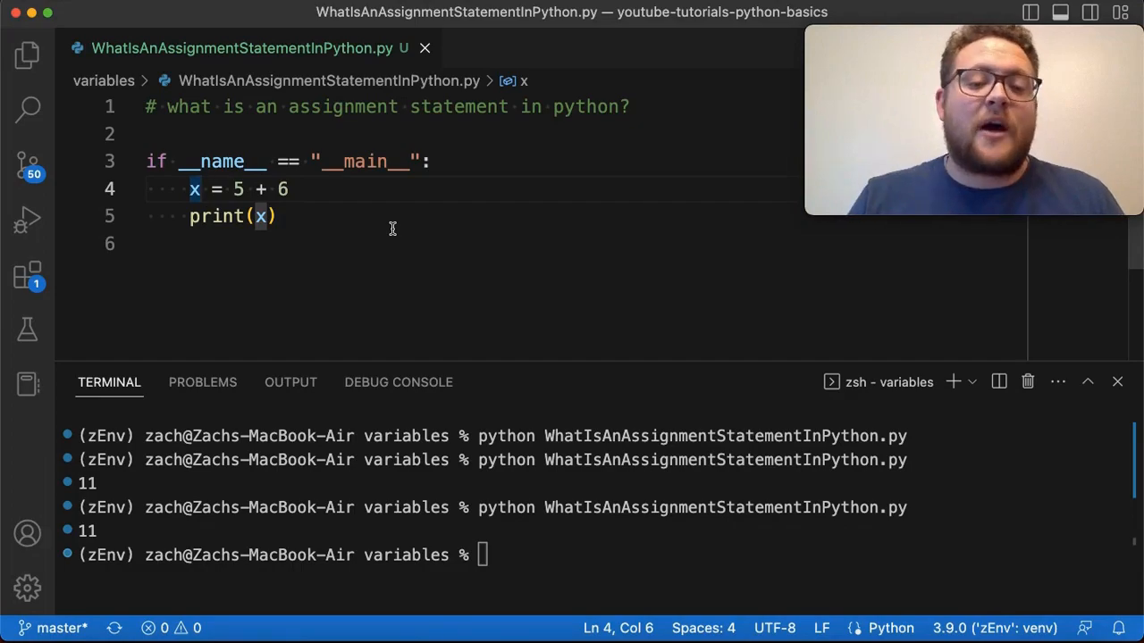
mouse_move(500, 33)
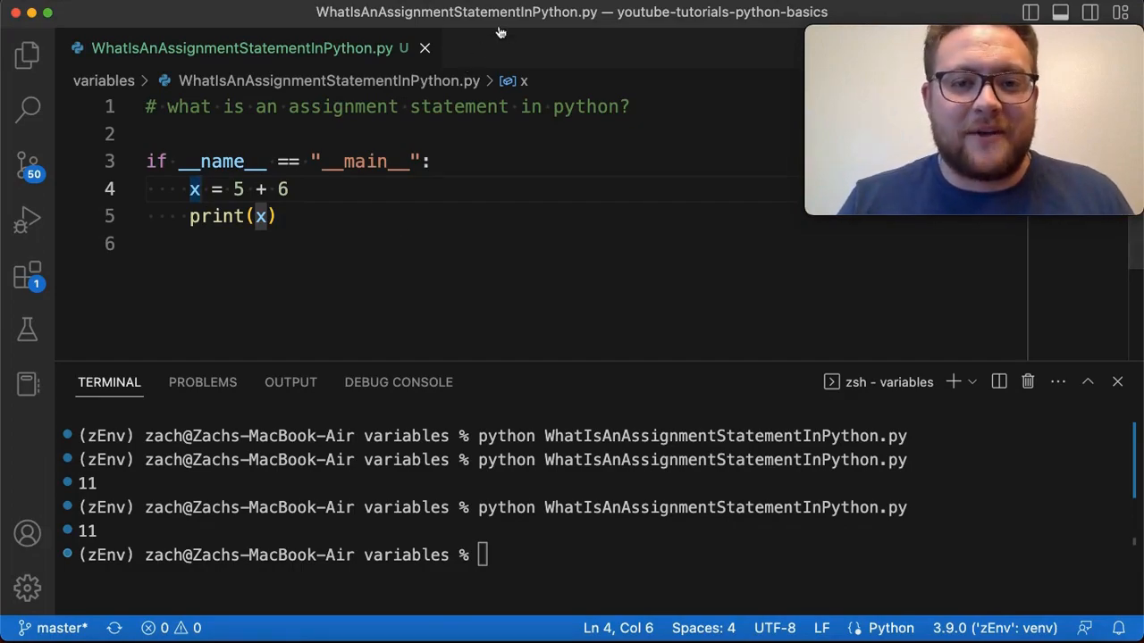